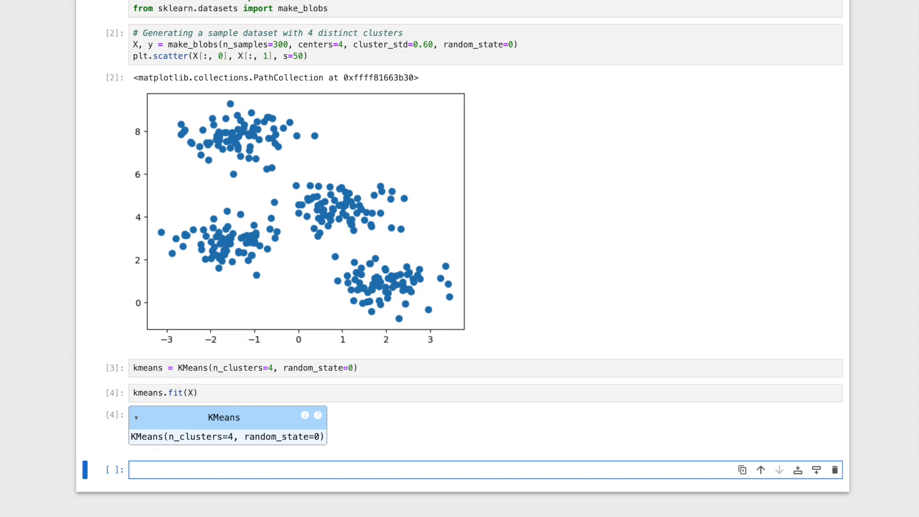
Step: Add a cell printing kmeans.labels_ and the four kmeans.cluster_centers_, then run it
type("# Print the labels and cluster centers")
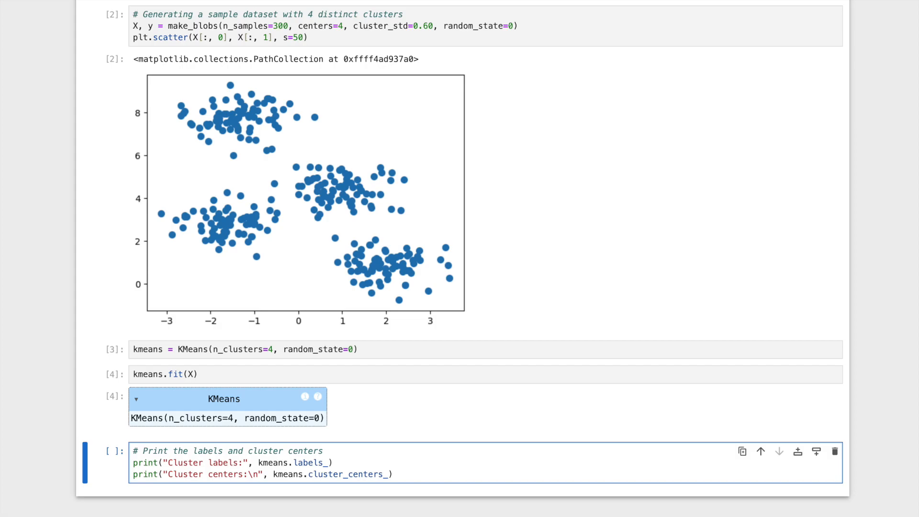
key("shift+enter")
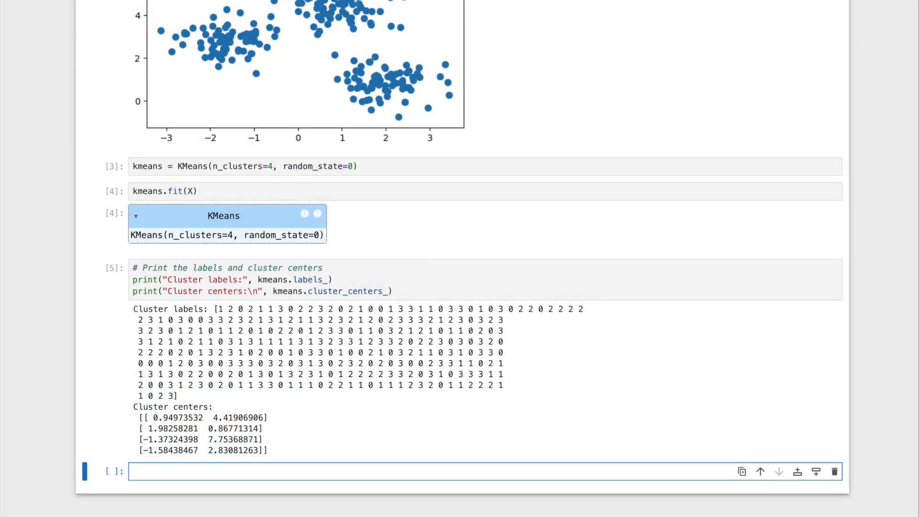